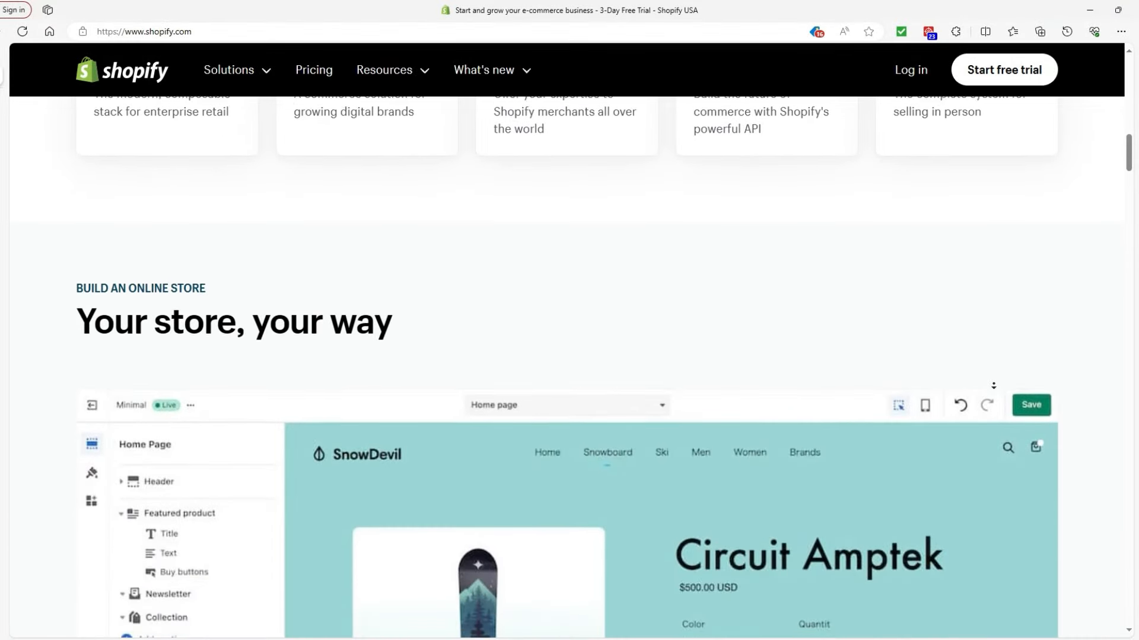
# Step: Scroll the shopify.com homepage and start the $1 first-month free trial sign-up
pyautogui.scroll(-3)
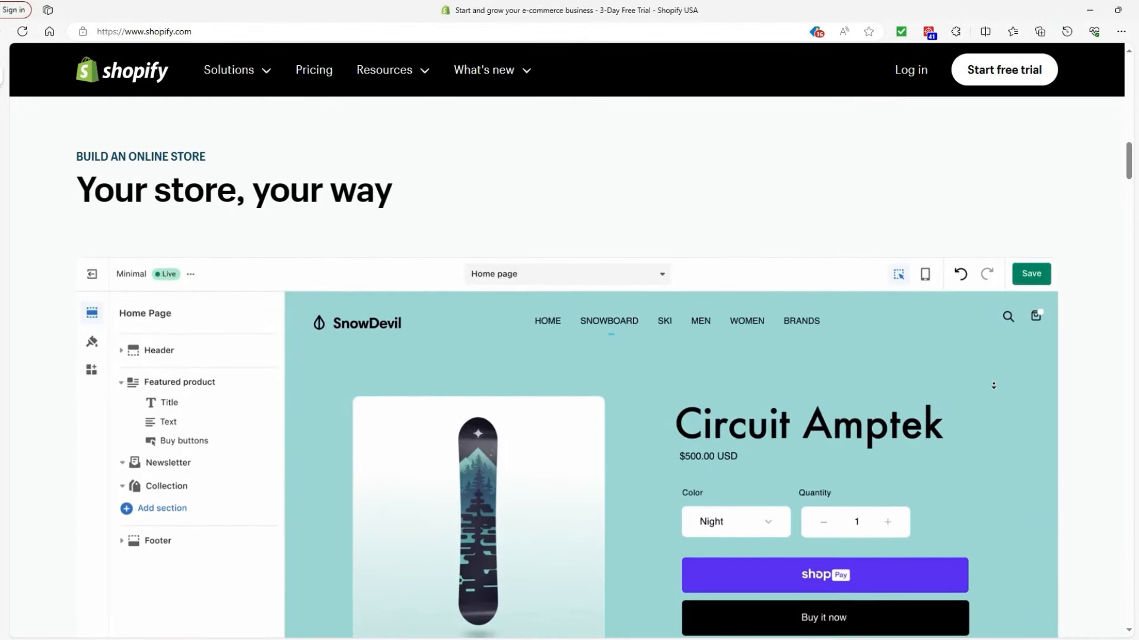
pyautogui.scroll(-3)
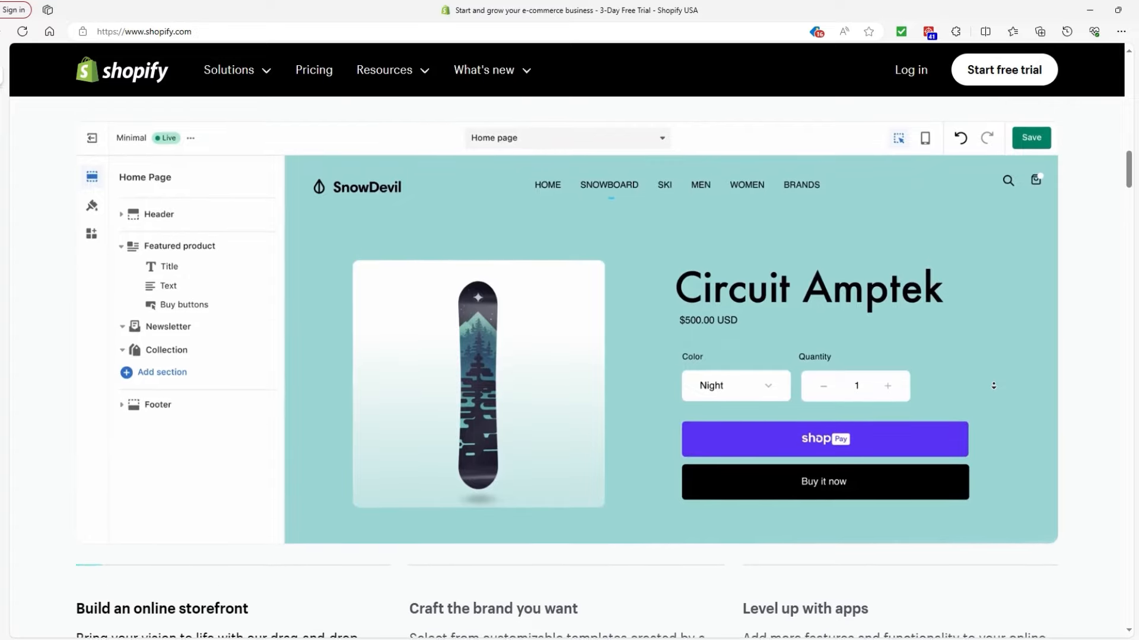
pyautogui.scroll(-3)
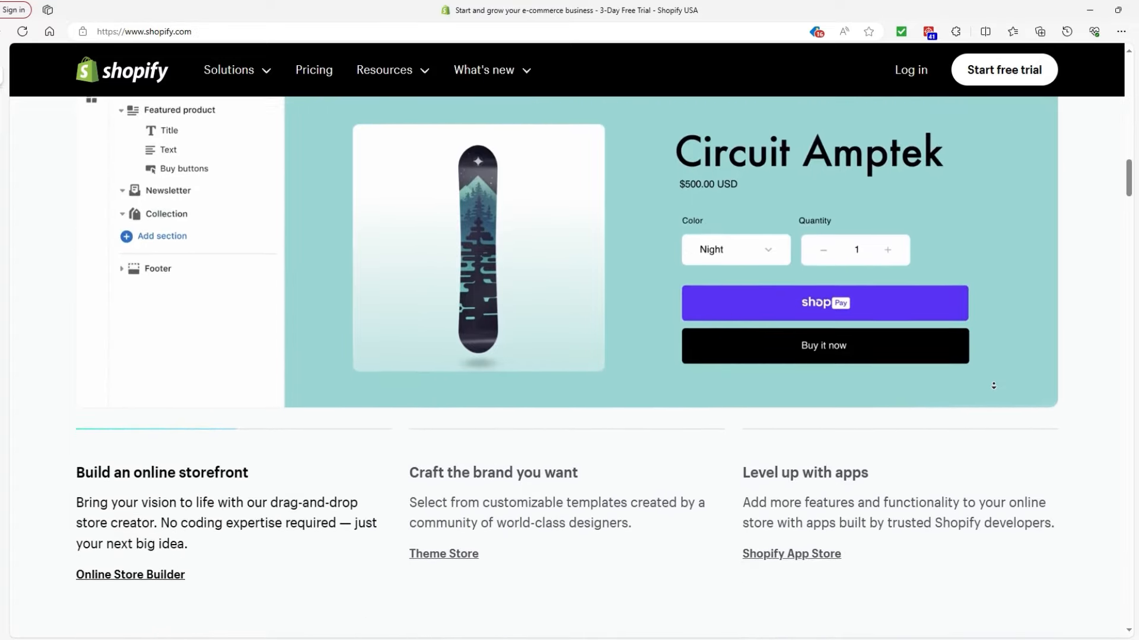
pyautogui.click(1002, 70)
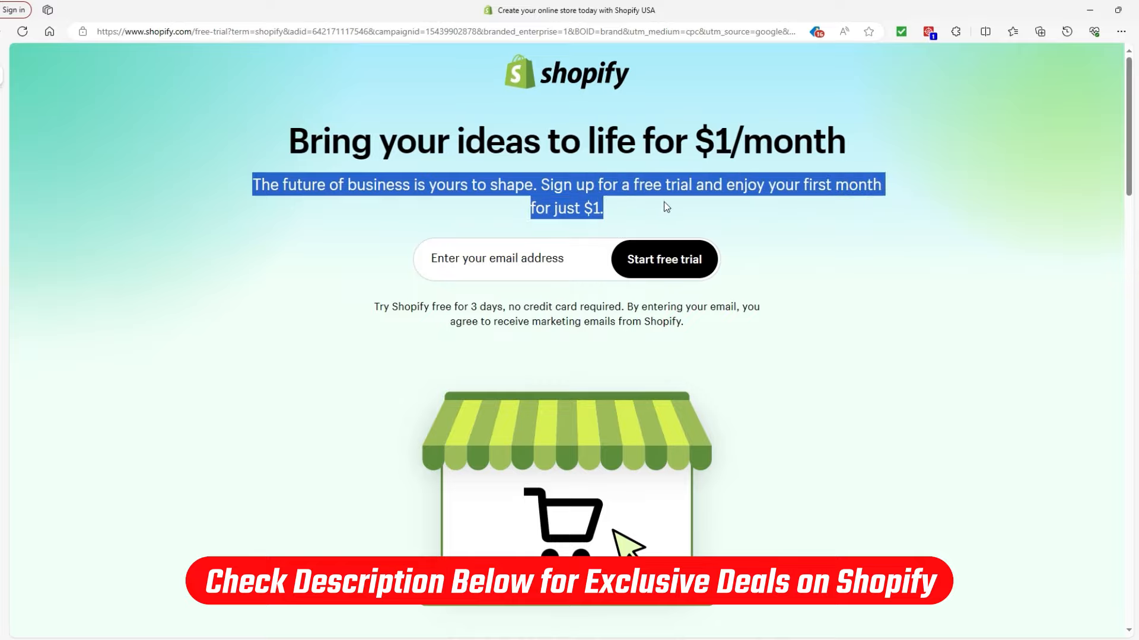
pyautogui.click(270, 245)
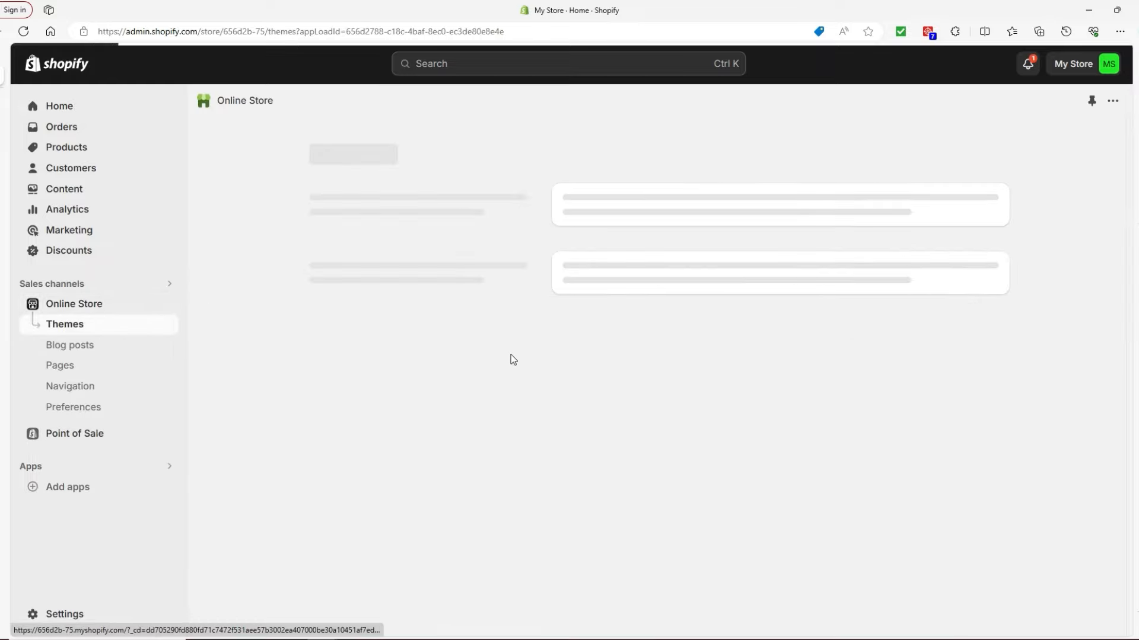
# Step: Go to the Online Store Navigation page listing Footer menu and Main menu
pyautogui.click(70, 385)
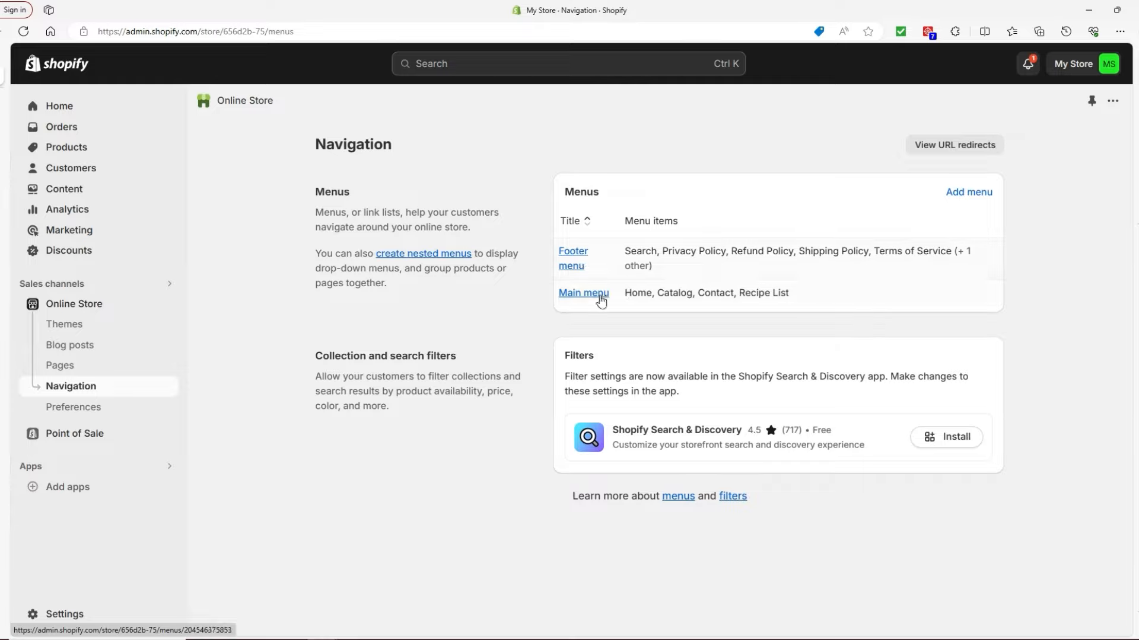
pyautogui.moveTo(969, 192)
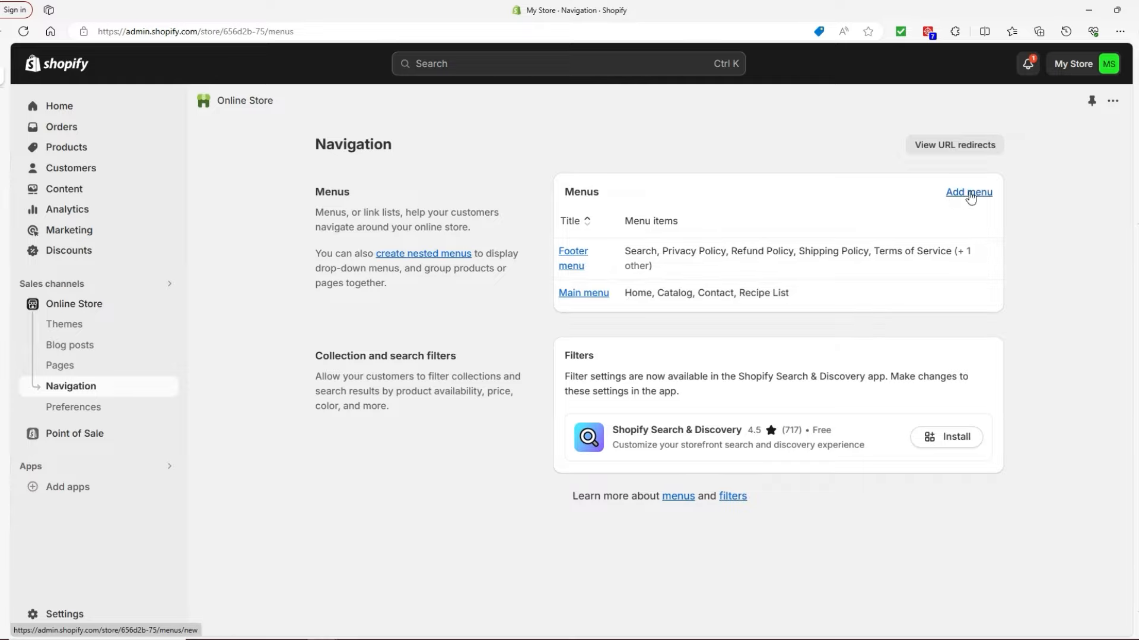
pyautogui.moveTo(582, 292)
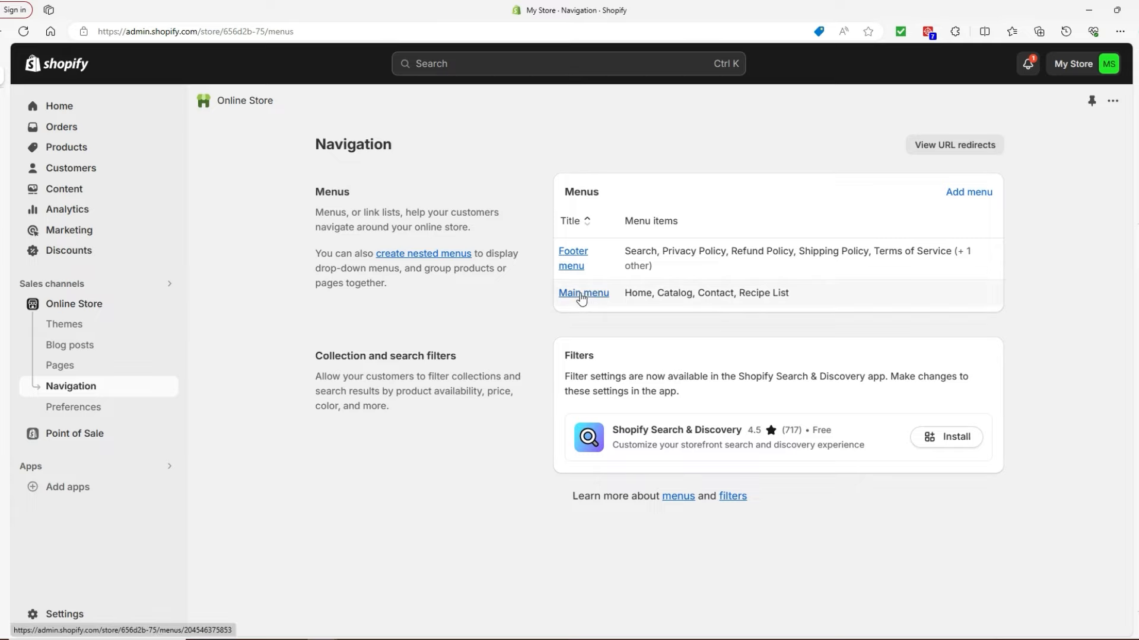
# Step: Open Main menu and preview Catalog's Coffee Beans, Ice Coffee and Instant Coffee sub-items
pyautogui.click(583, 292)
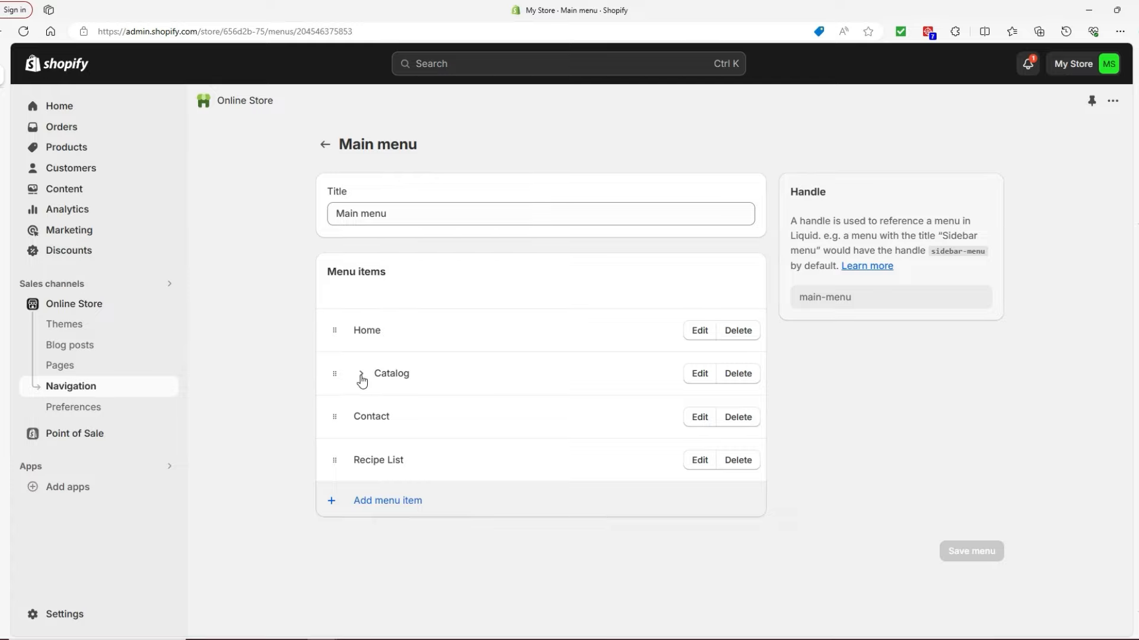
pyautogui.click(361, 378)
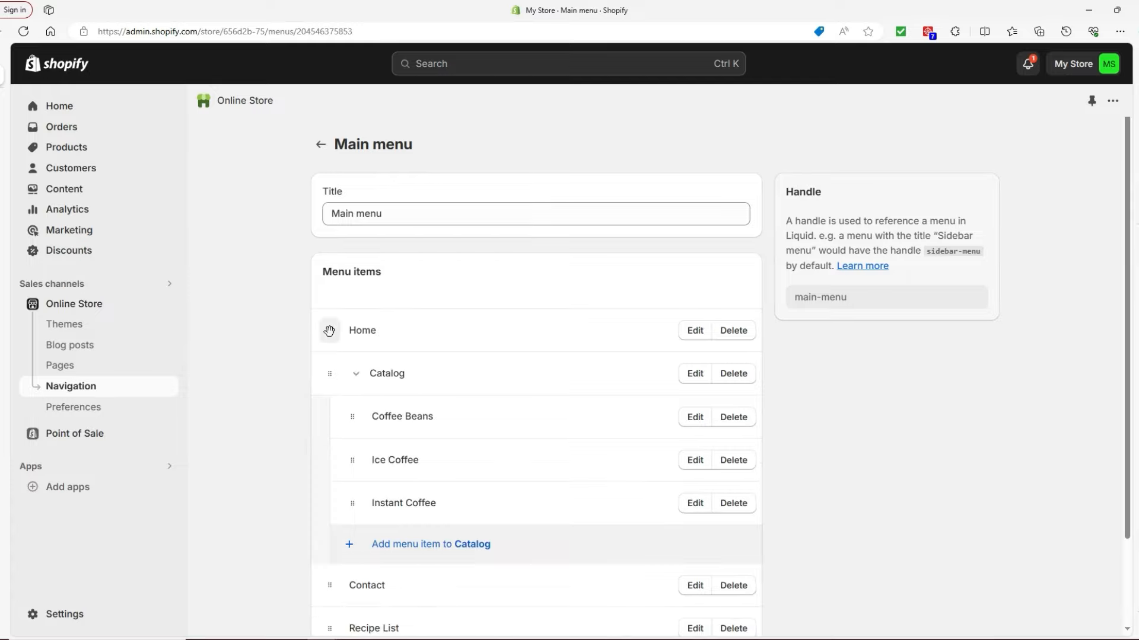
pyautogui.moveTo(391, 416)
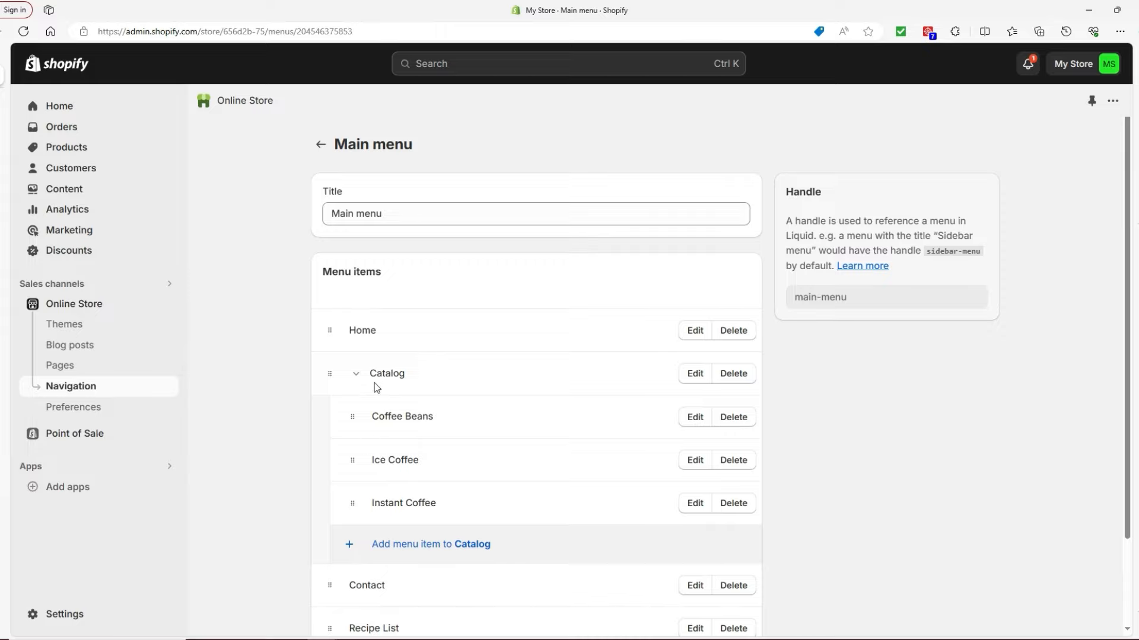
pyautogui.click(355, 373)
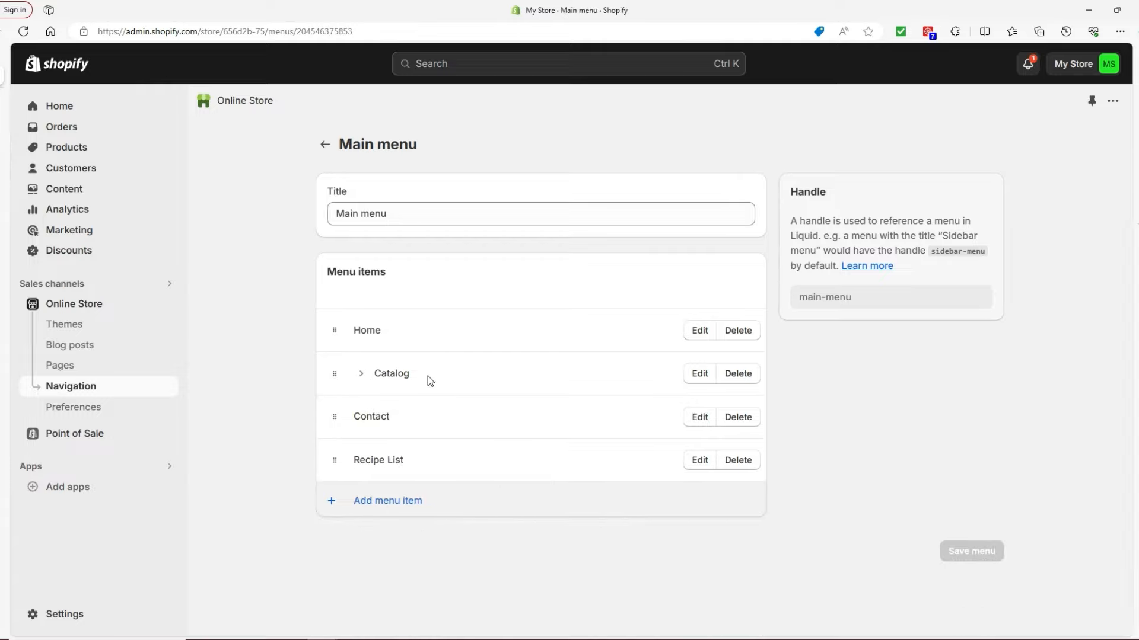
pyautogui.moveTo(365, 507)
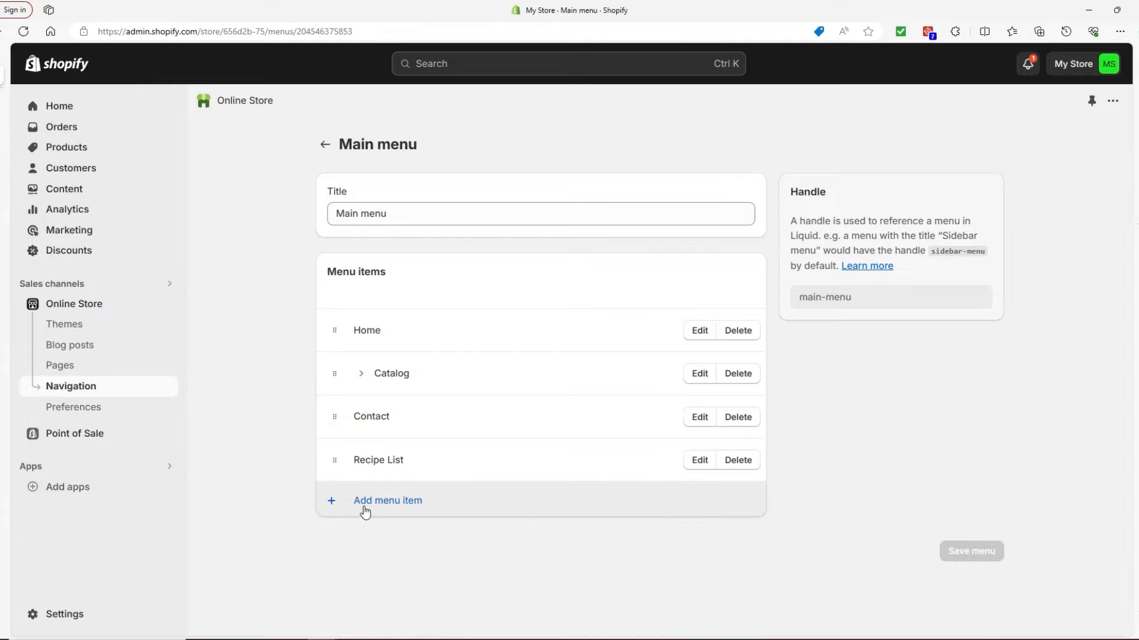
# Step: Start a new menu item and browse the link destinations, including collections
pyautogui.click(388, 501)
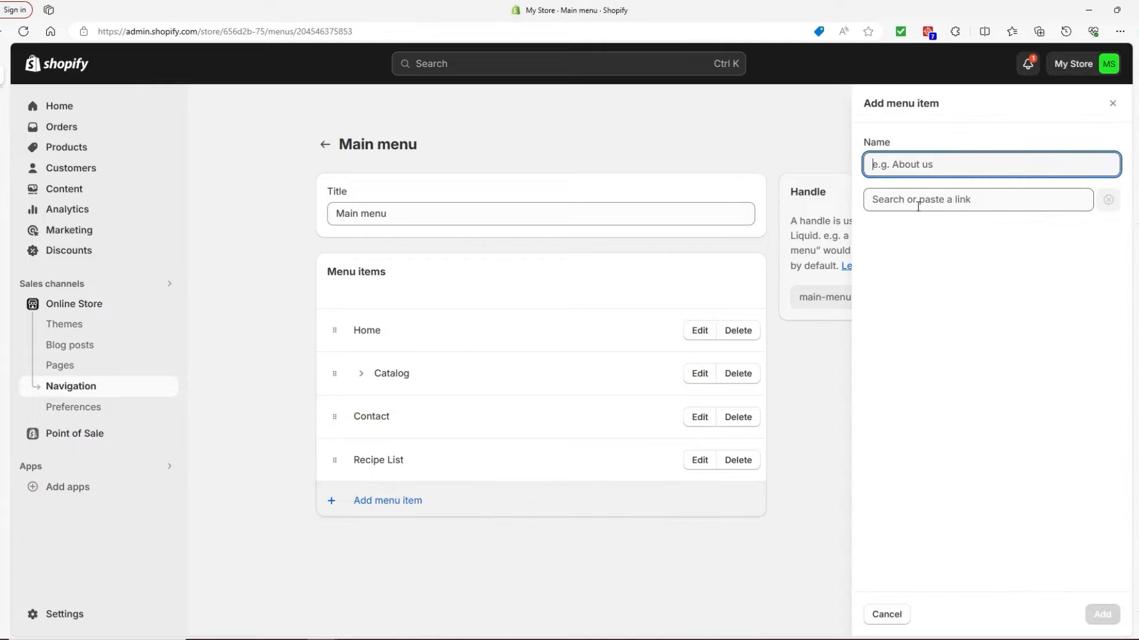
pyautogui.click(977, 200)
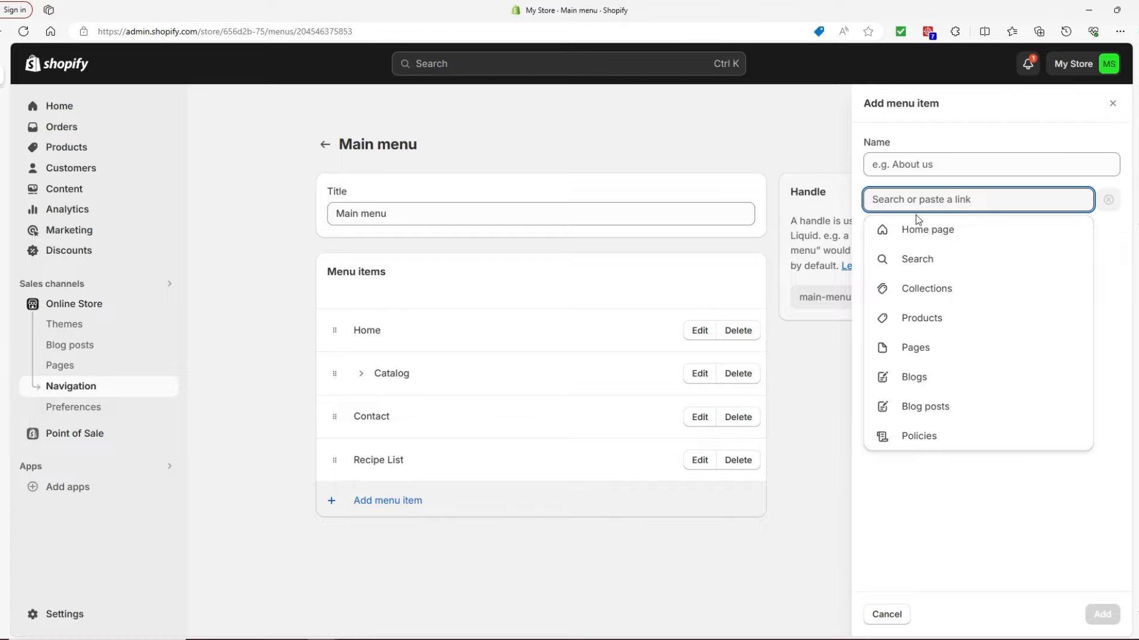
pyautogui.moveTo(925, 407)
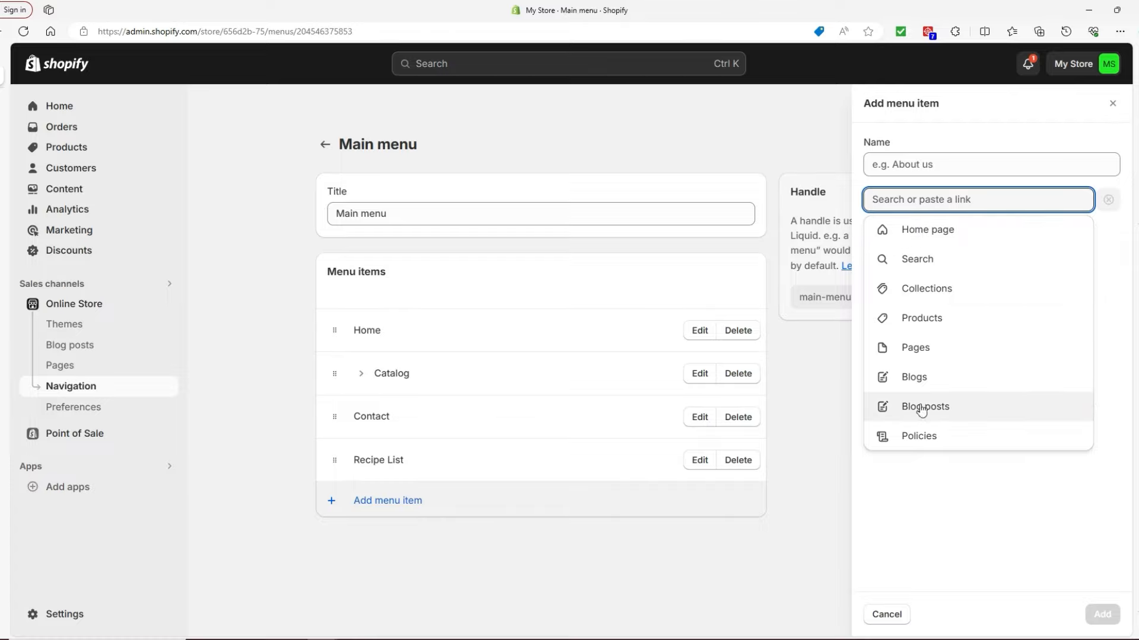
pyautogui.moveTo(916, 288)
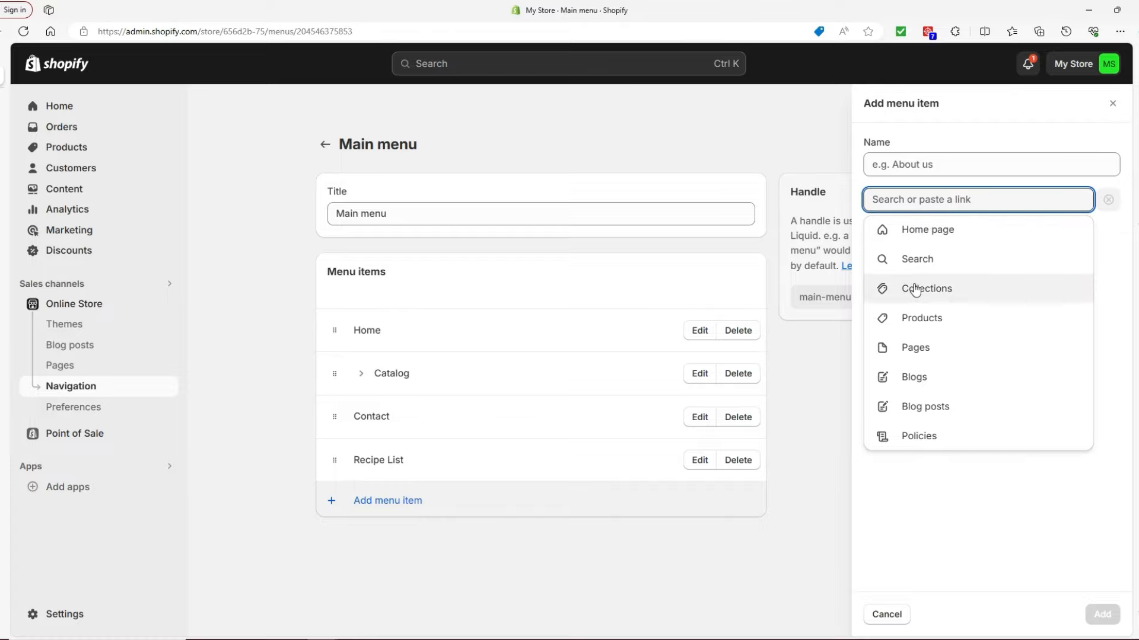
pyautogui.click(925, 288)
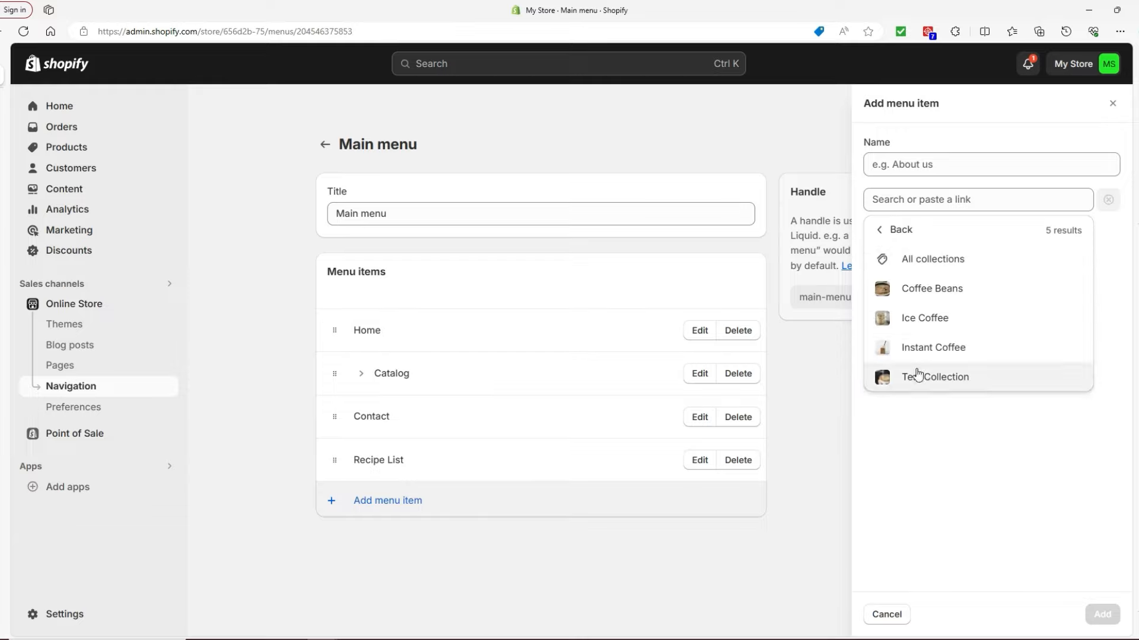
pyautogui.click(899, 230)
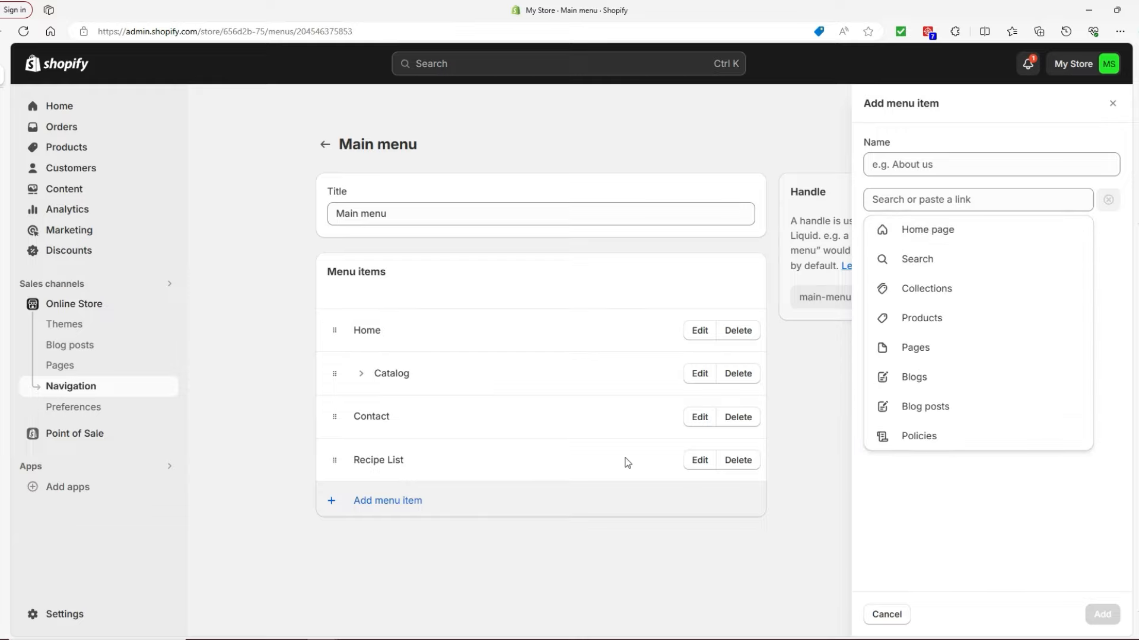
pyautogui.moveTo(931, 324)
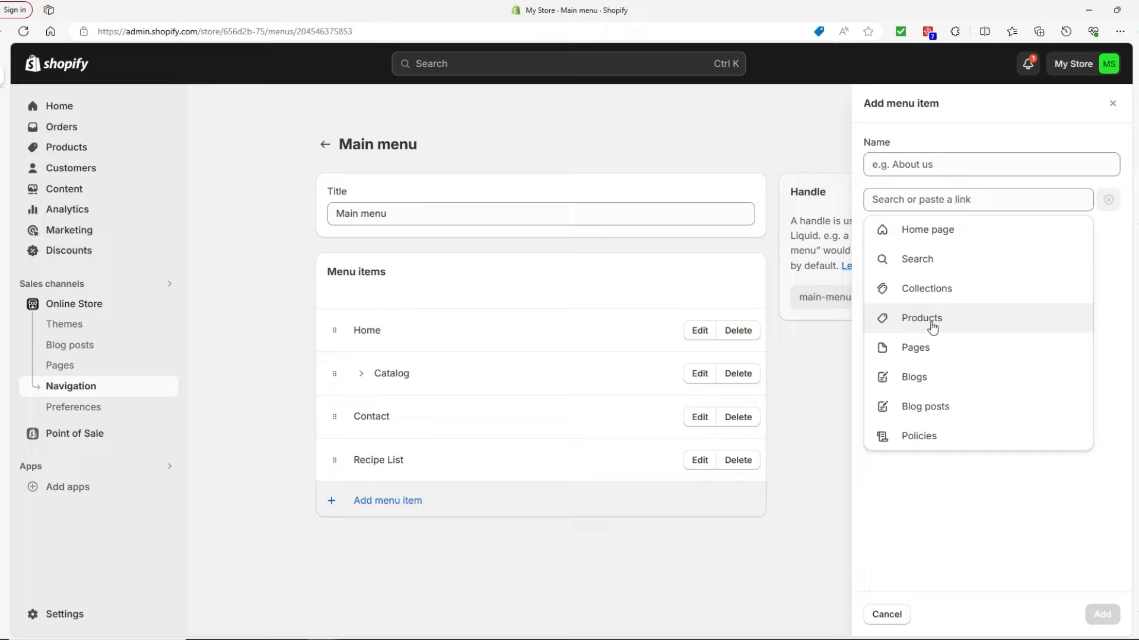
# Step: Link the new item to the product Coffee Beans Buondi® Extreme and add it
pyautogui.click(921, 318)
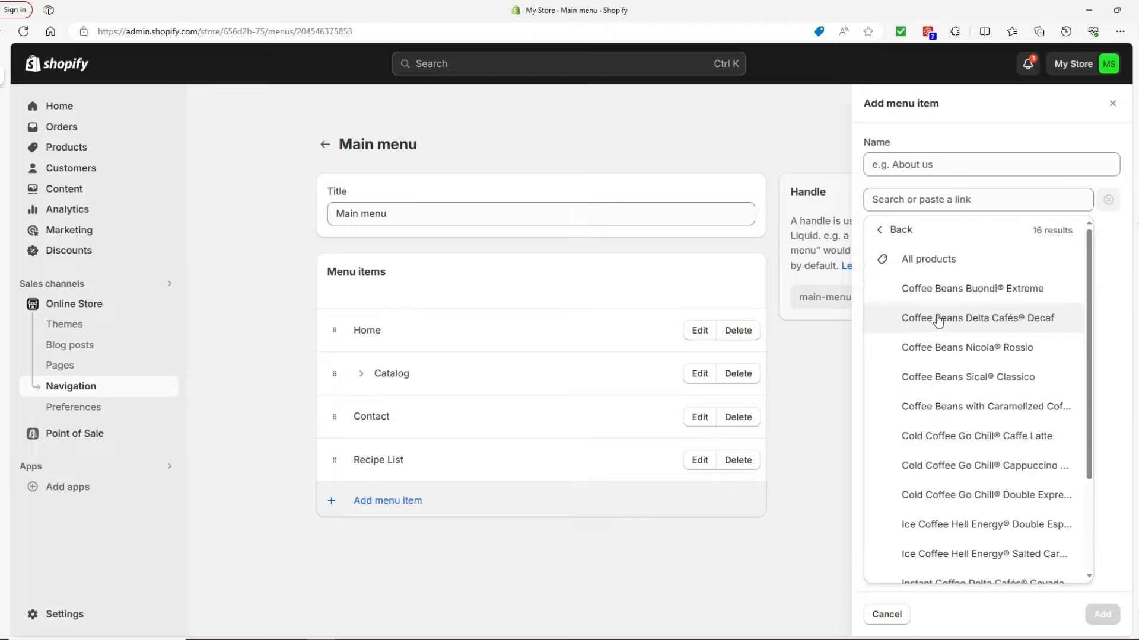
pyautogui.click(971, 288)
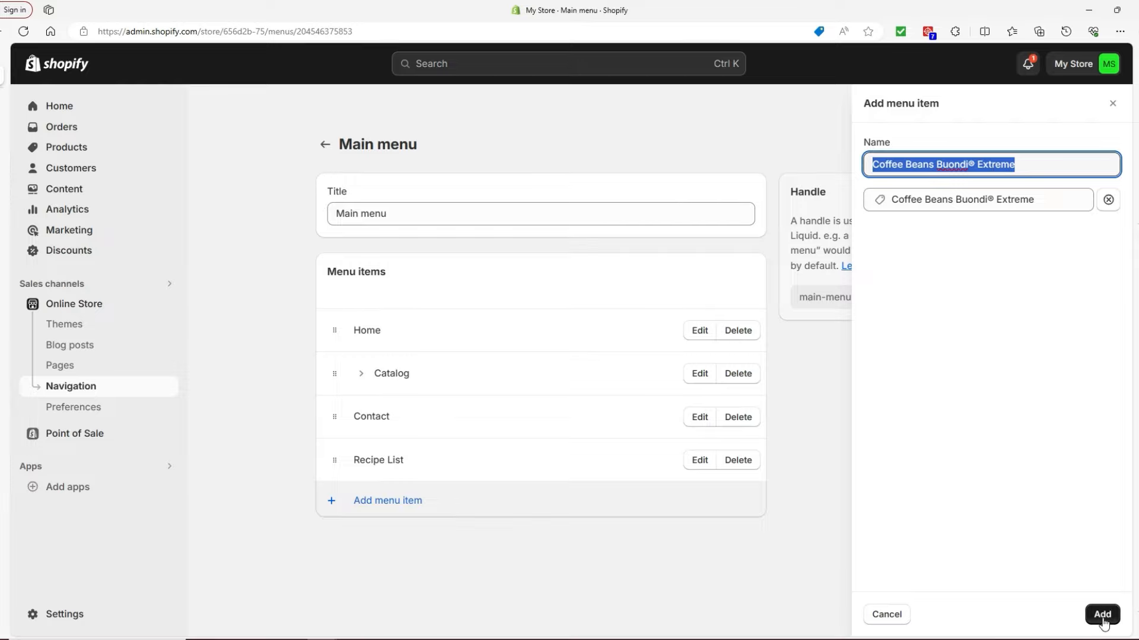
pyautogui.click(1102, 614)
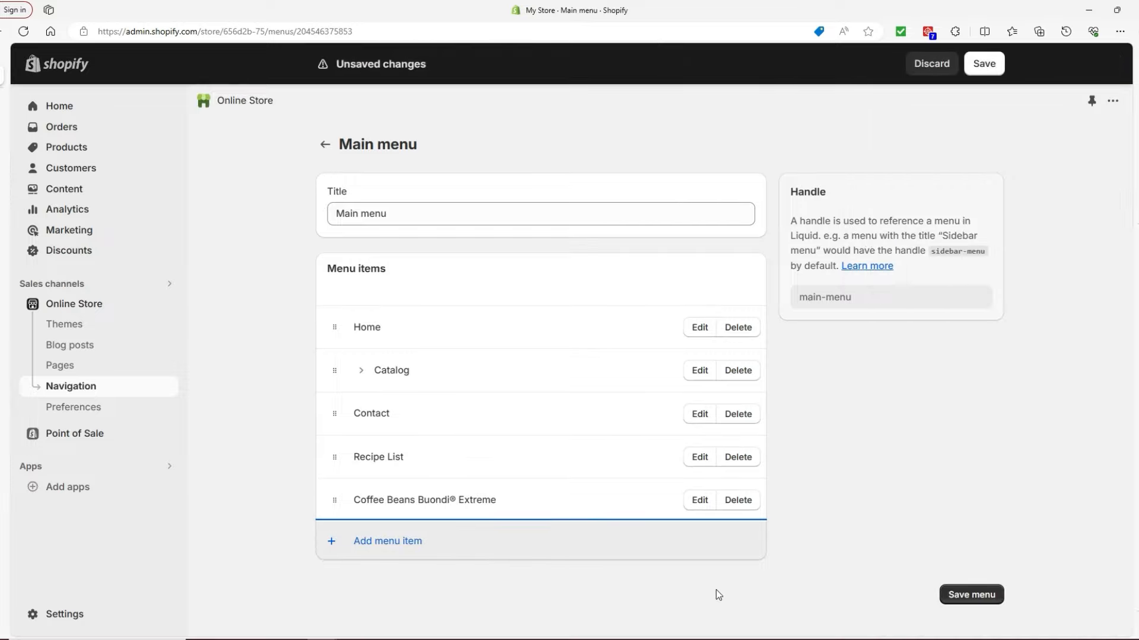
pyautogui.moveTo(334, 504)
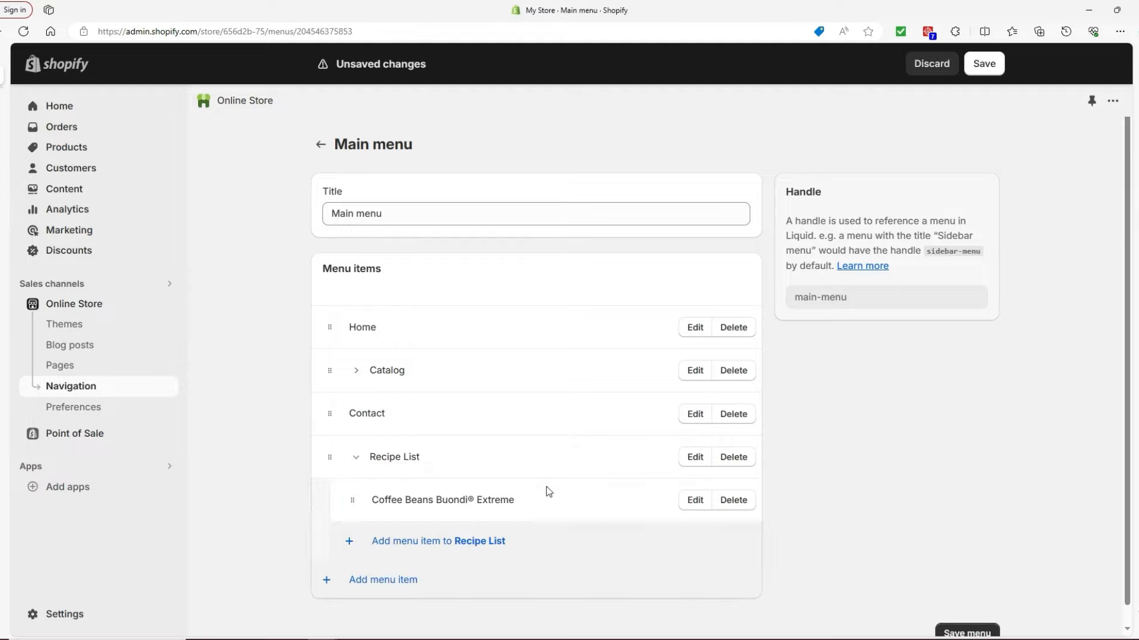
pyautogui.moveTo(423, 520)
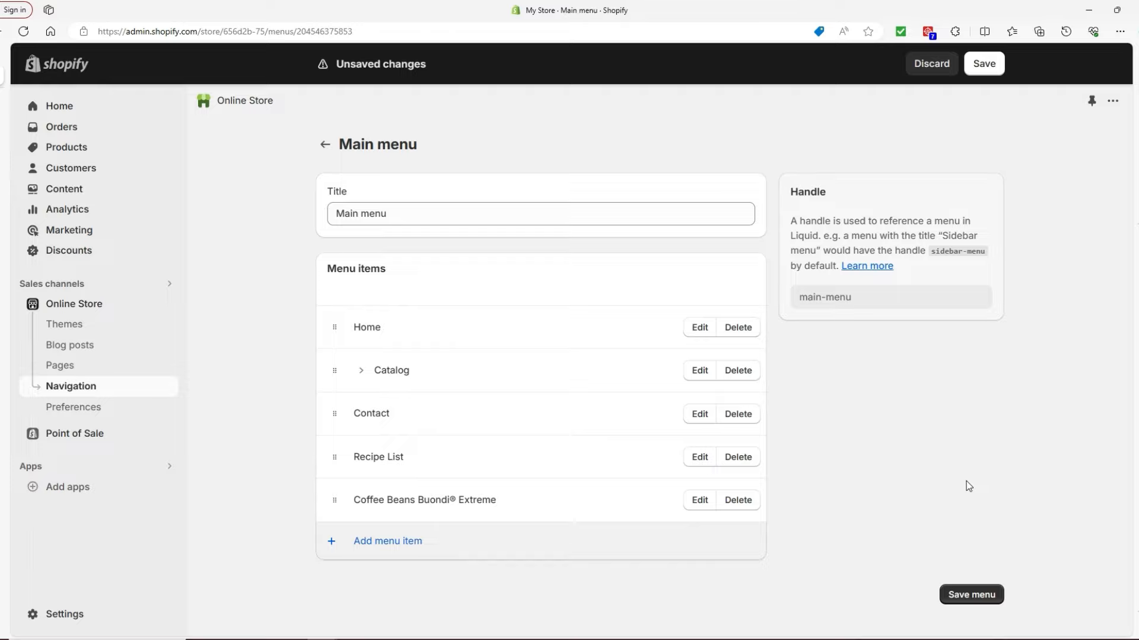
pyautogui.moveTo(925, 461)
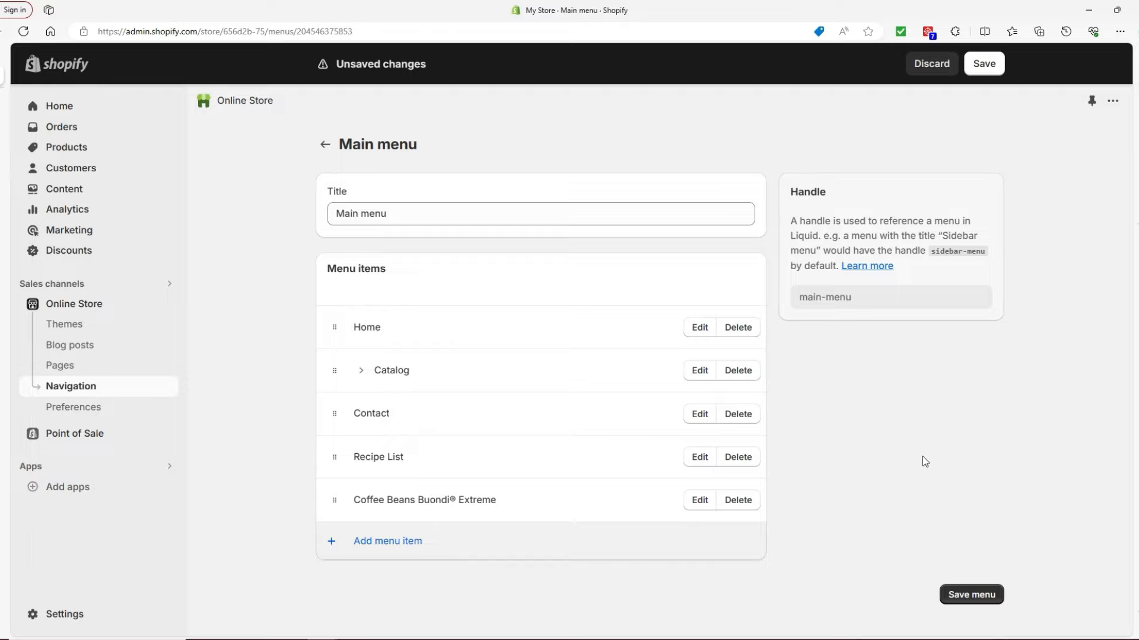
pyautogui.moveTo(942, 428)
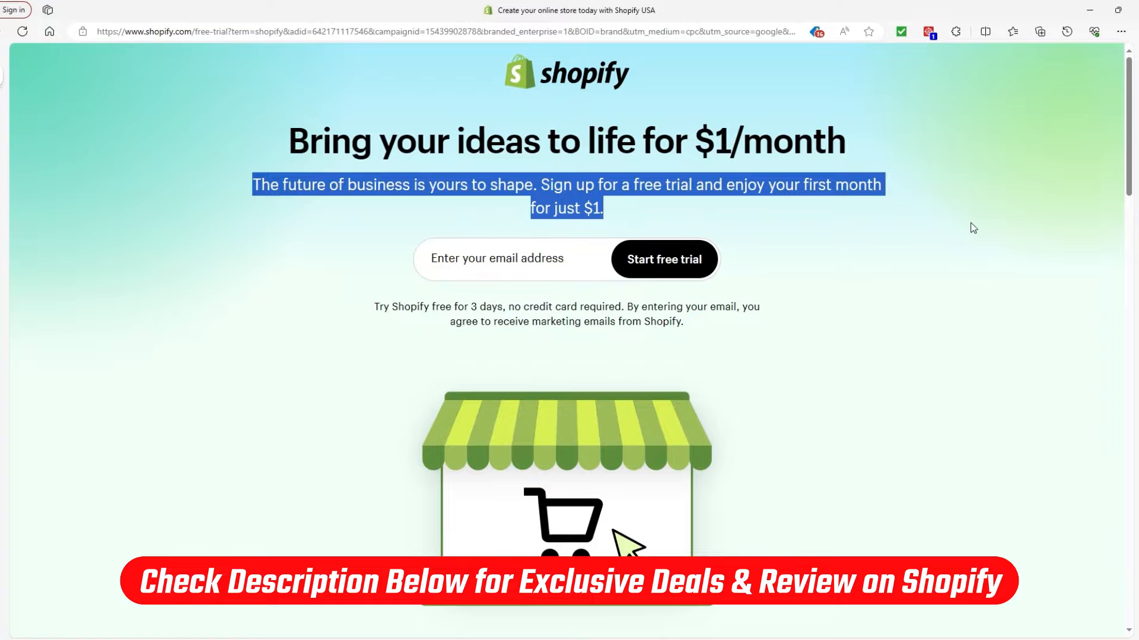
# Step: Return to the shopify.com homepage and scroll to the merchant statistics and Enterprise/Plus options
pyautogui.click(235, 235)
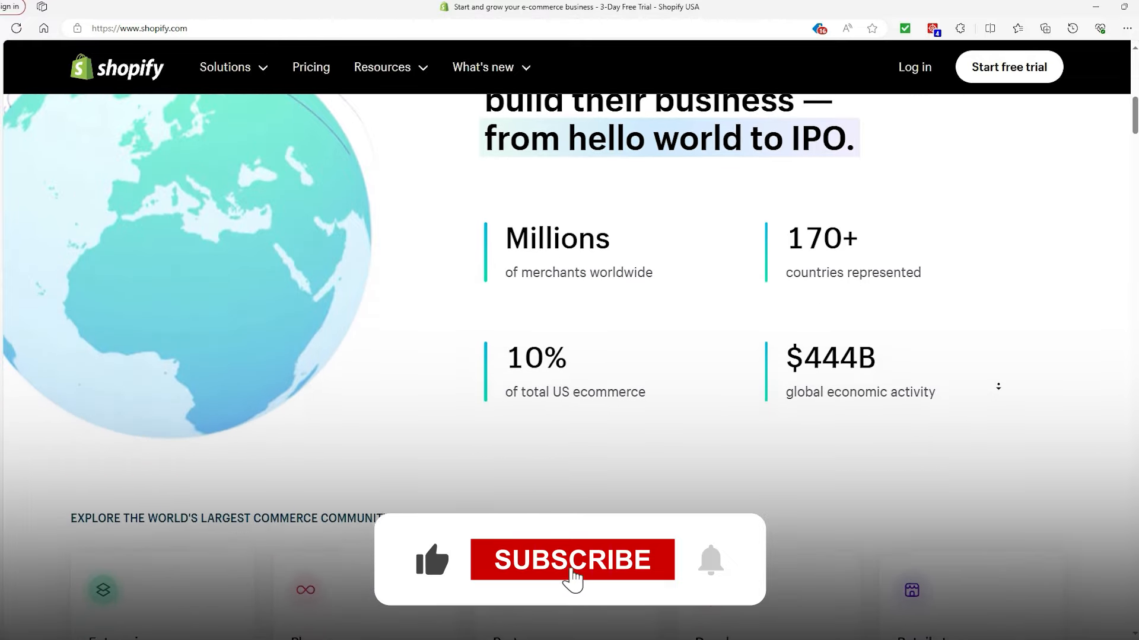
pyautogui.scroll(-3)
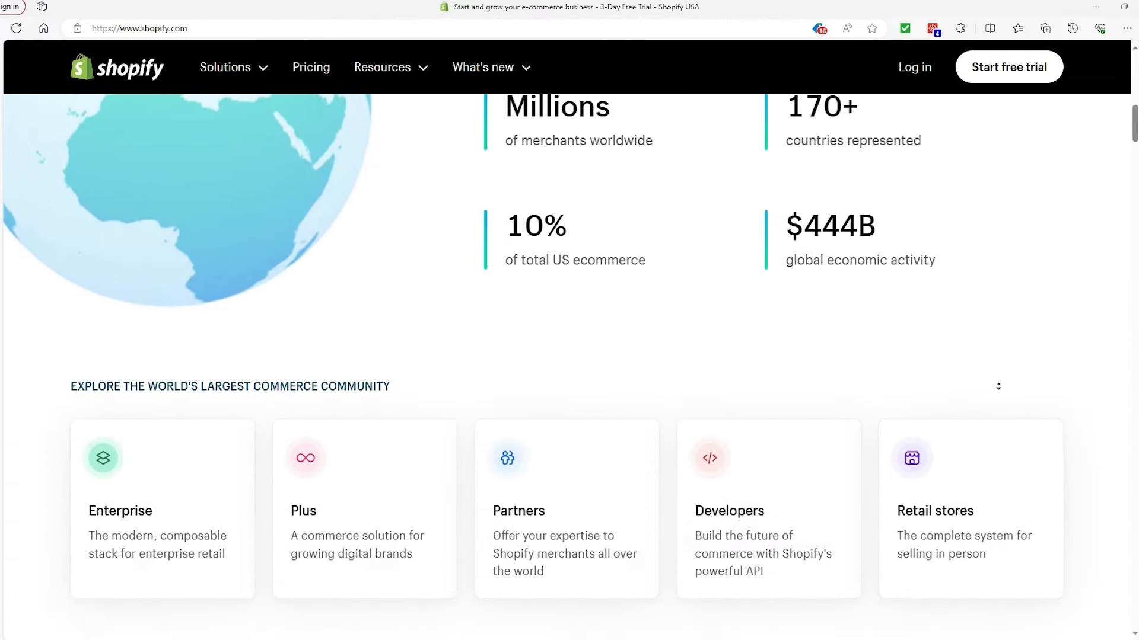
pyautogui.scroll(-3)
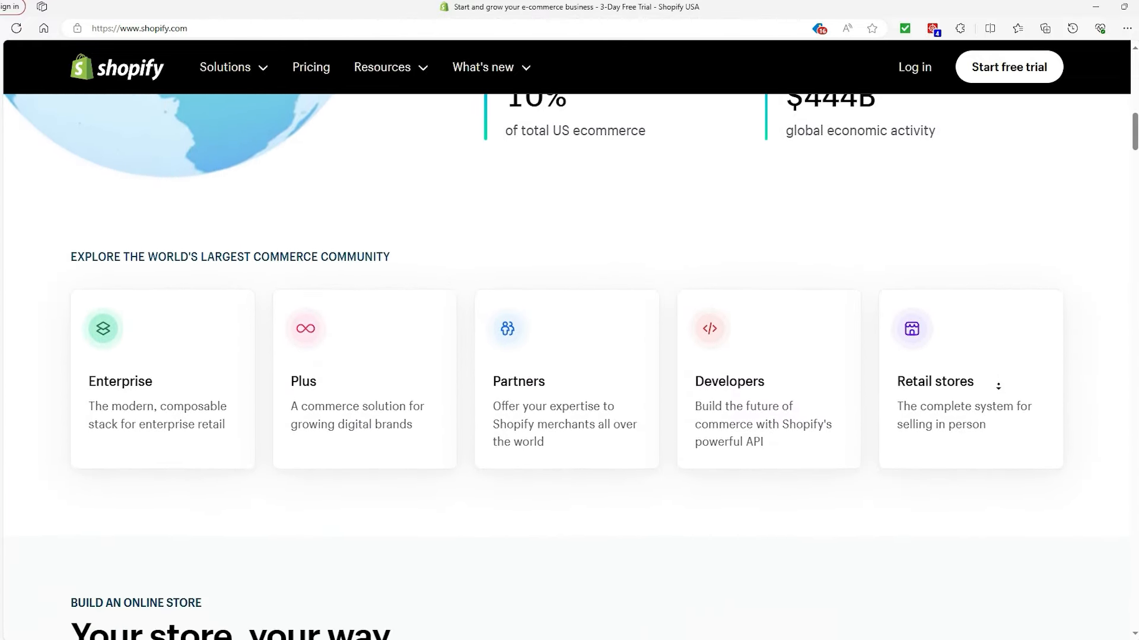
pyautogui.scroll(-3)
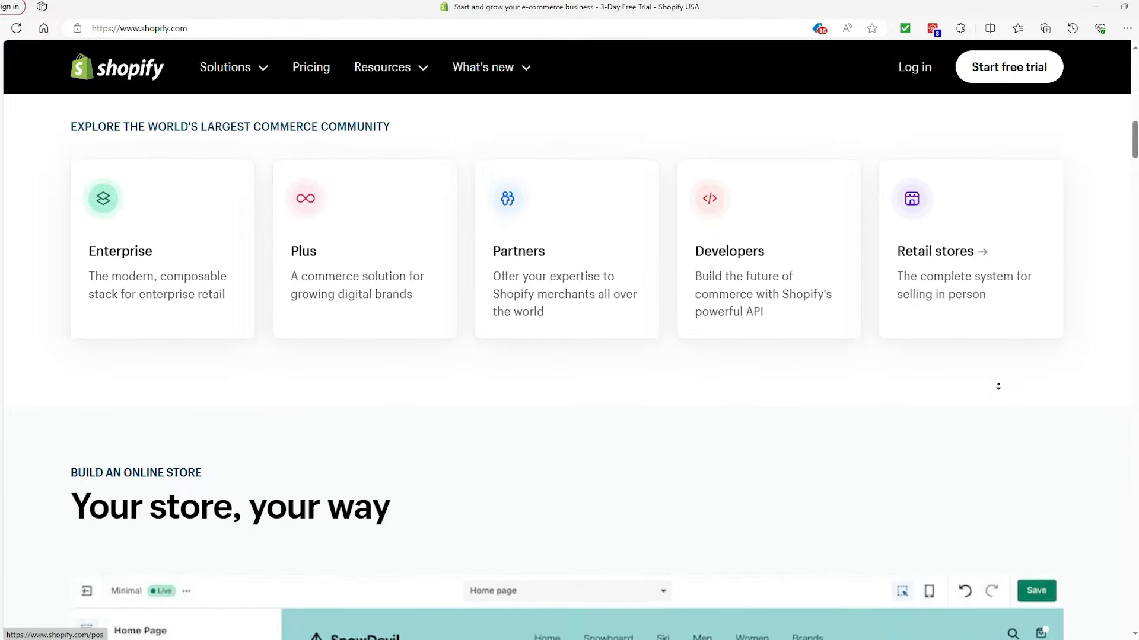